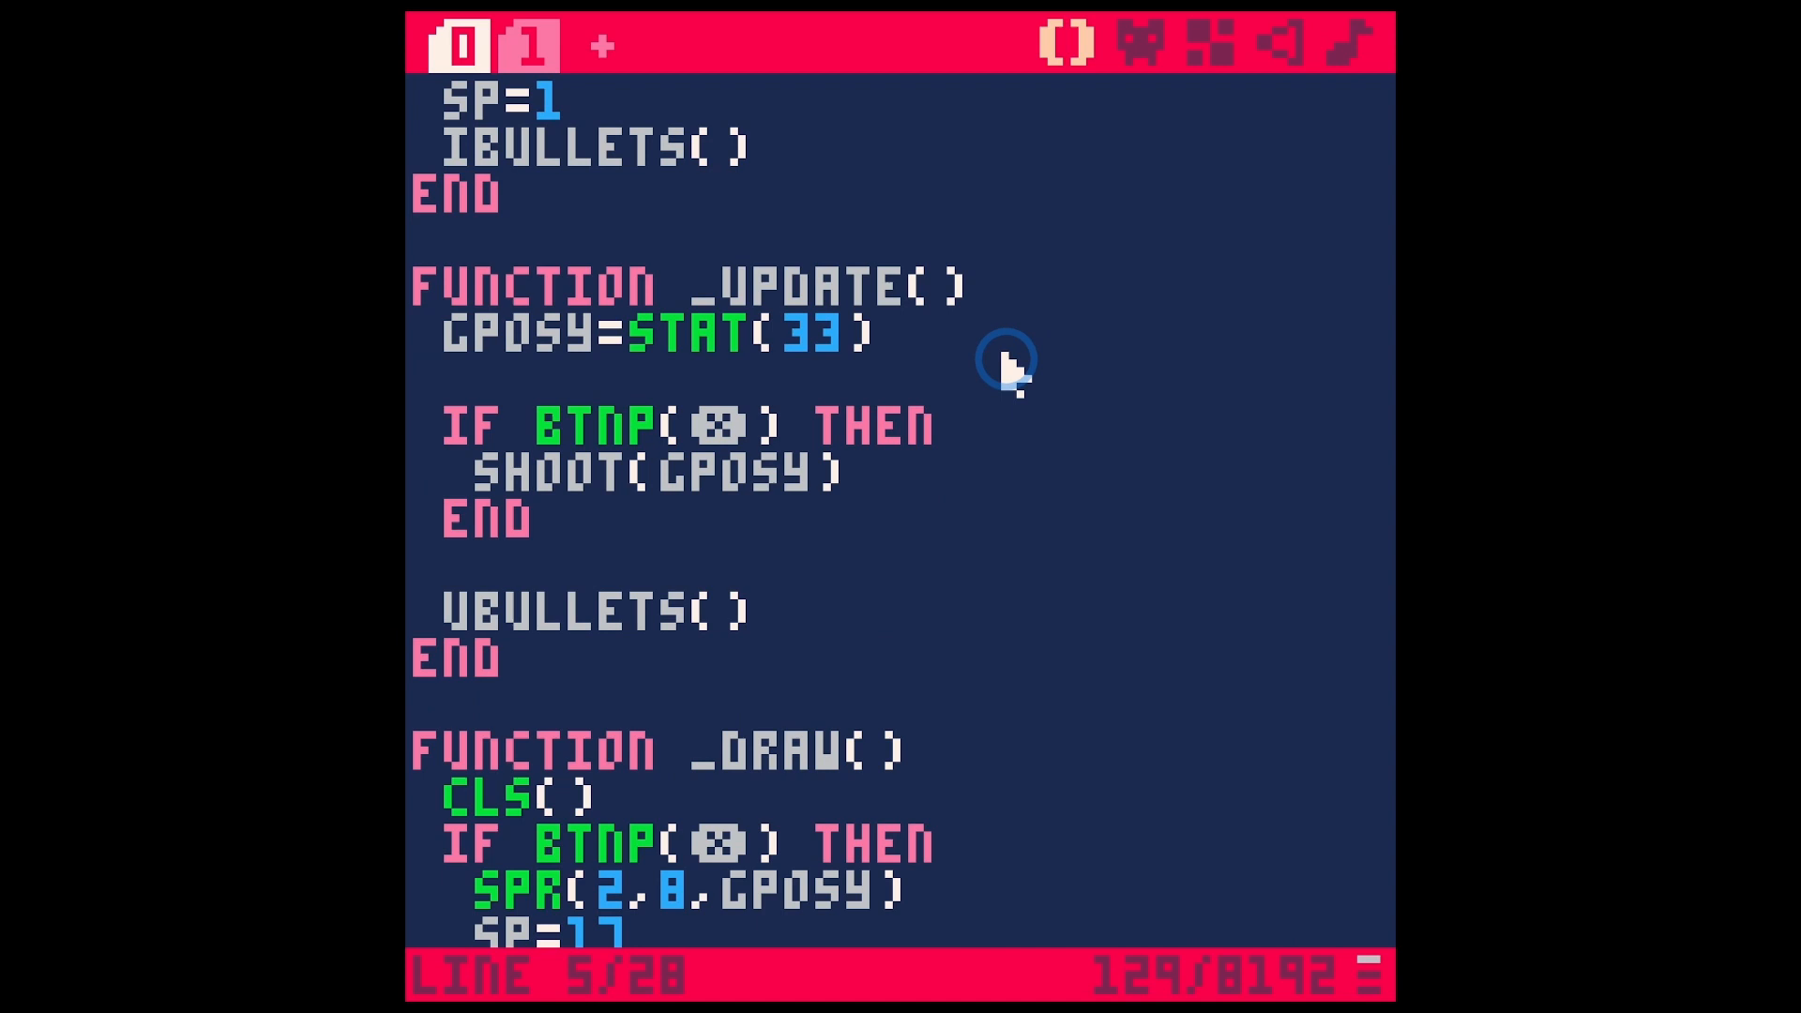
# Step: Find the 'How to retrieve mouse coordinates' post and scroll to the poke(0x5F2D,1) notes
pyautogui.click(580, 101)
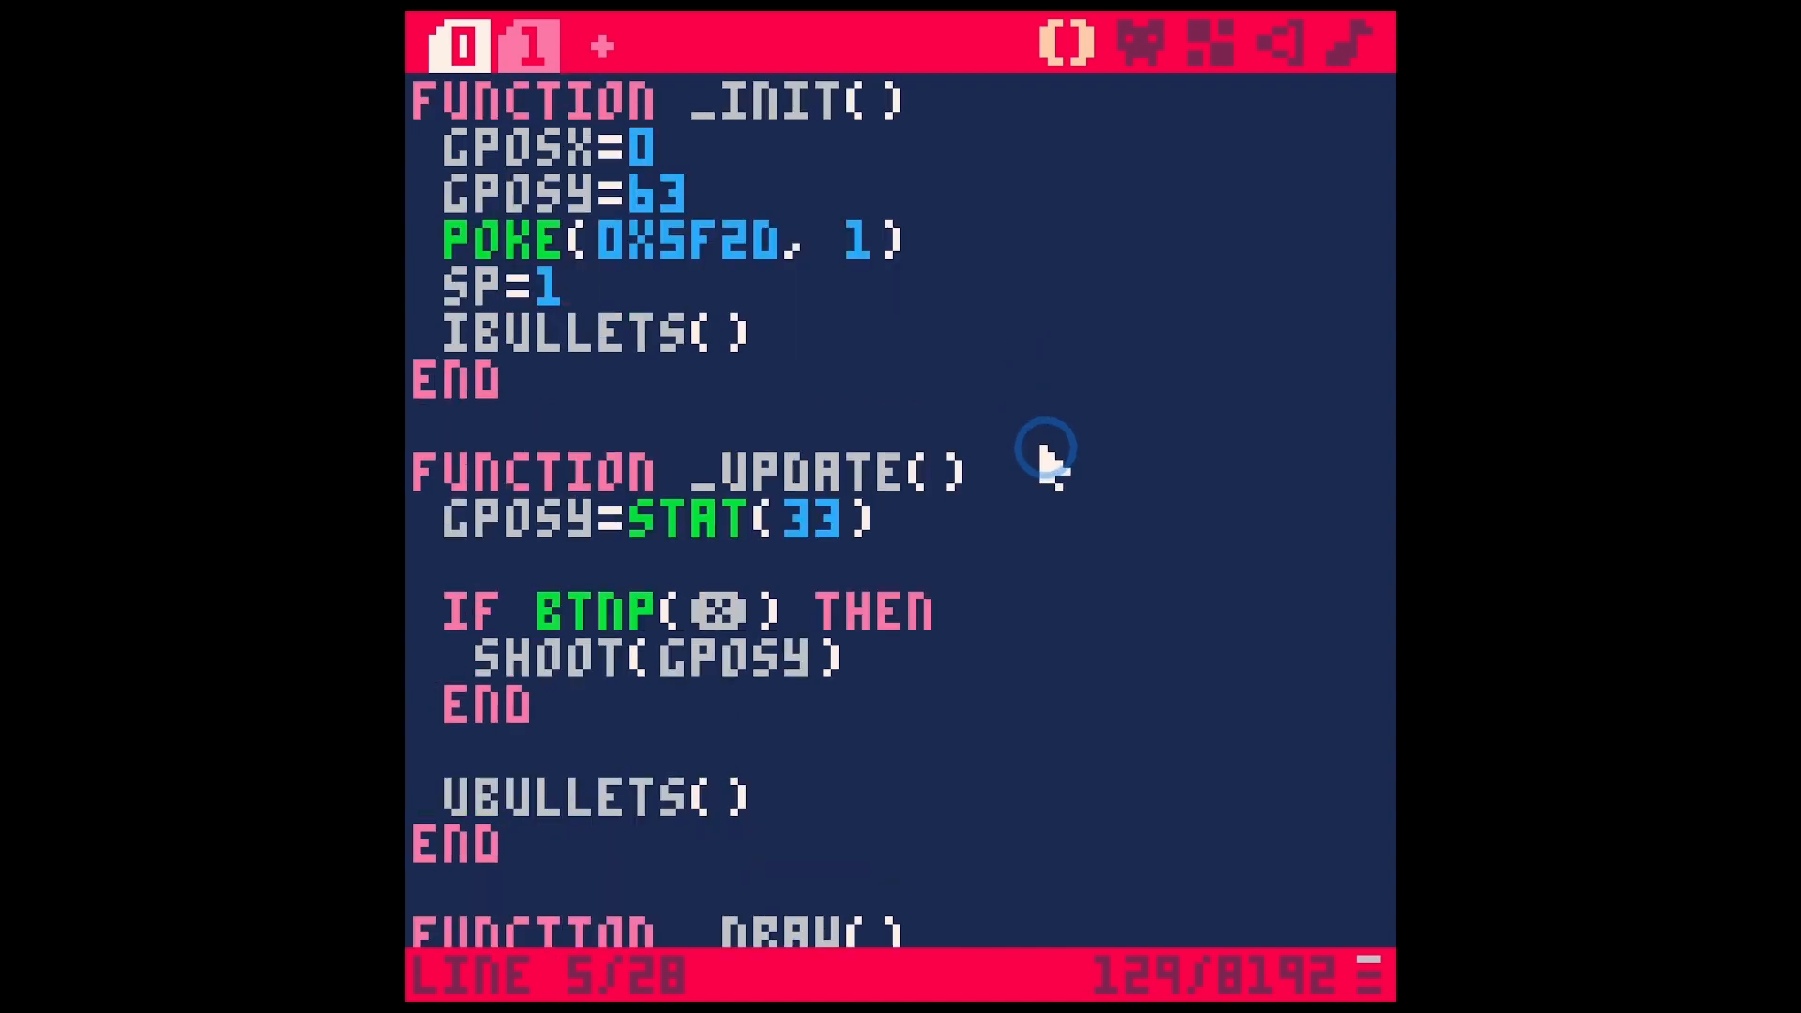
pyautogui.click(569, 285)
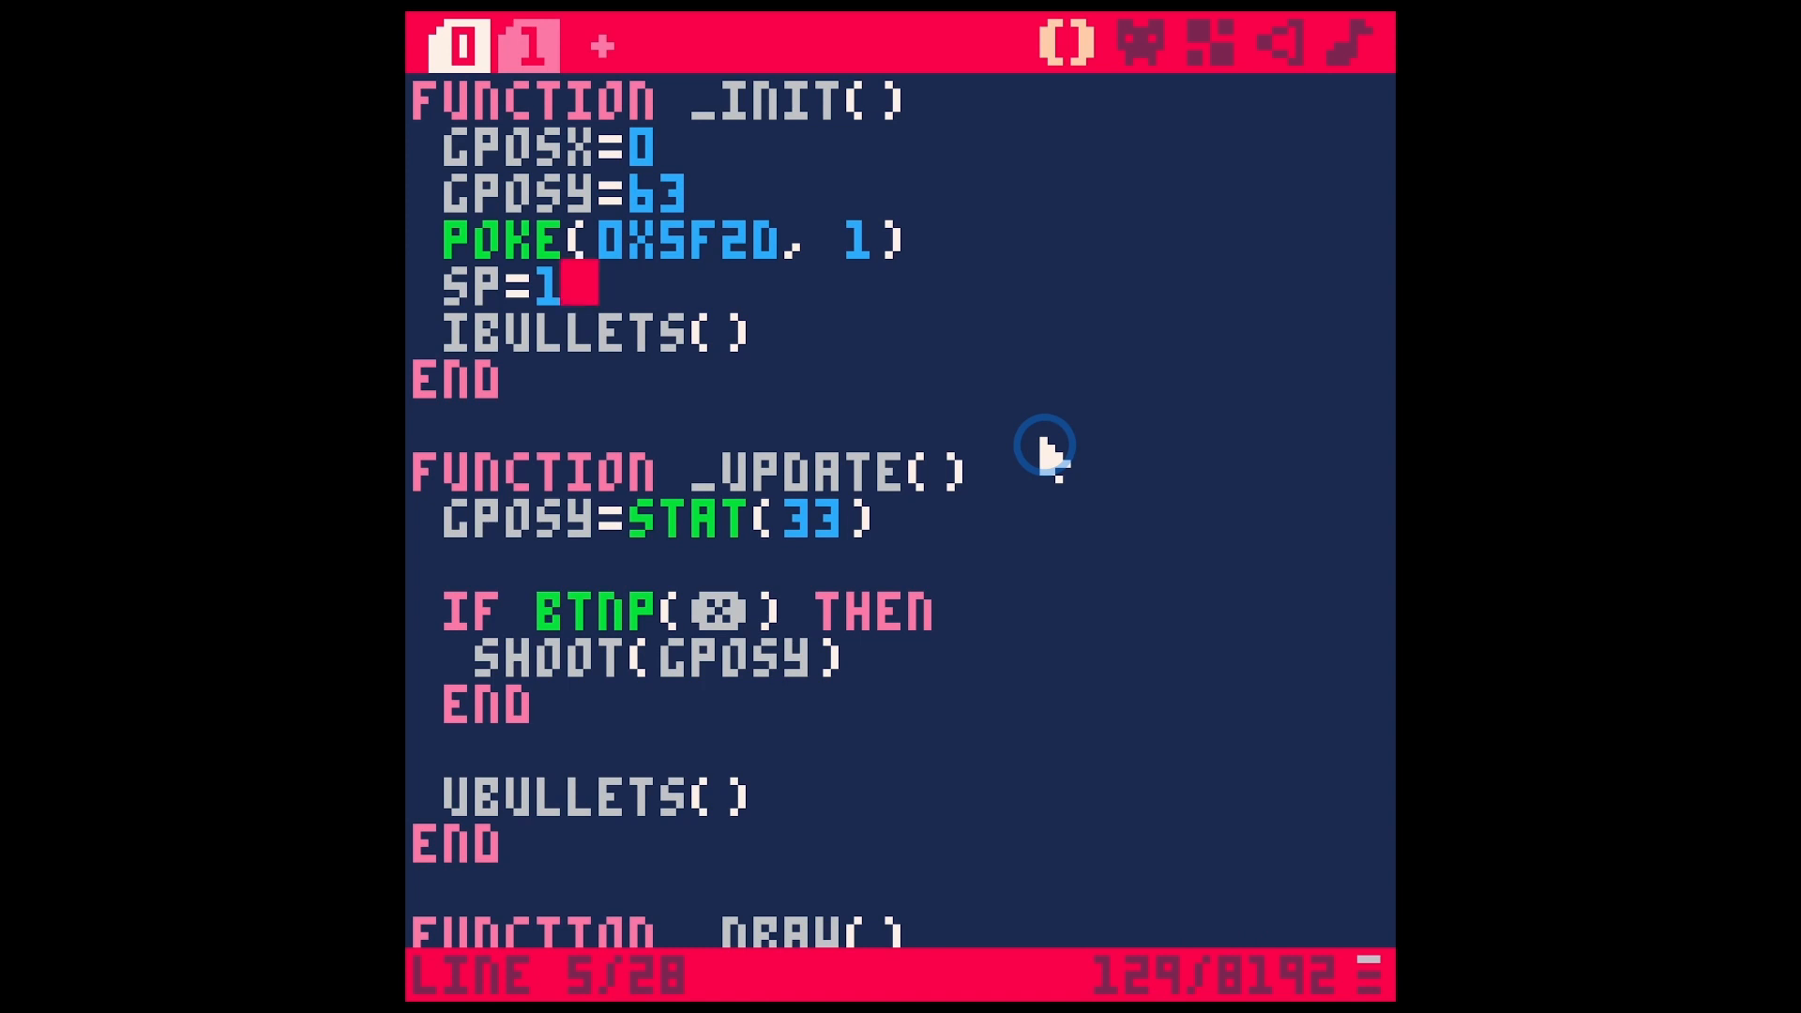
pyautogui.scroll(-3)
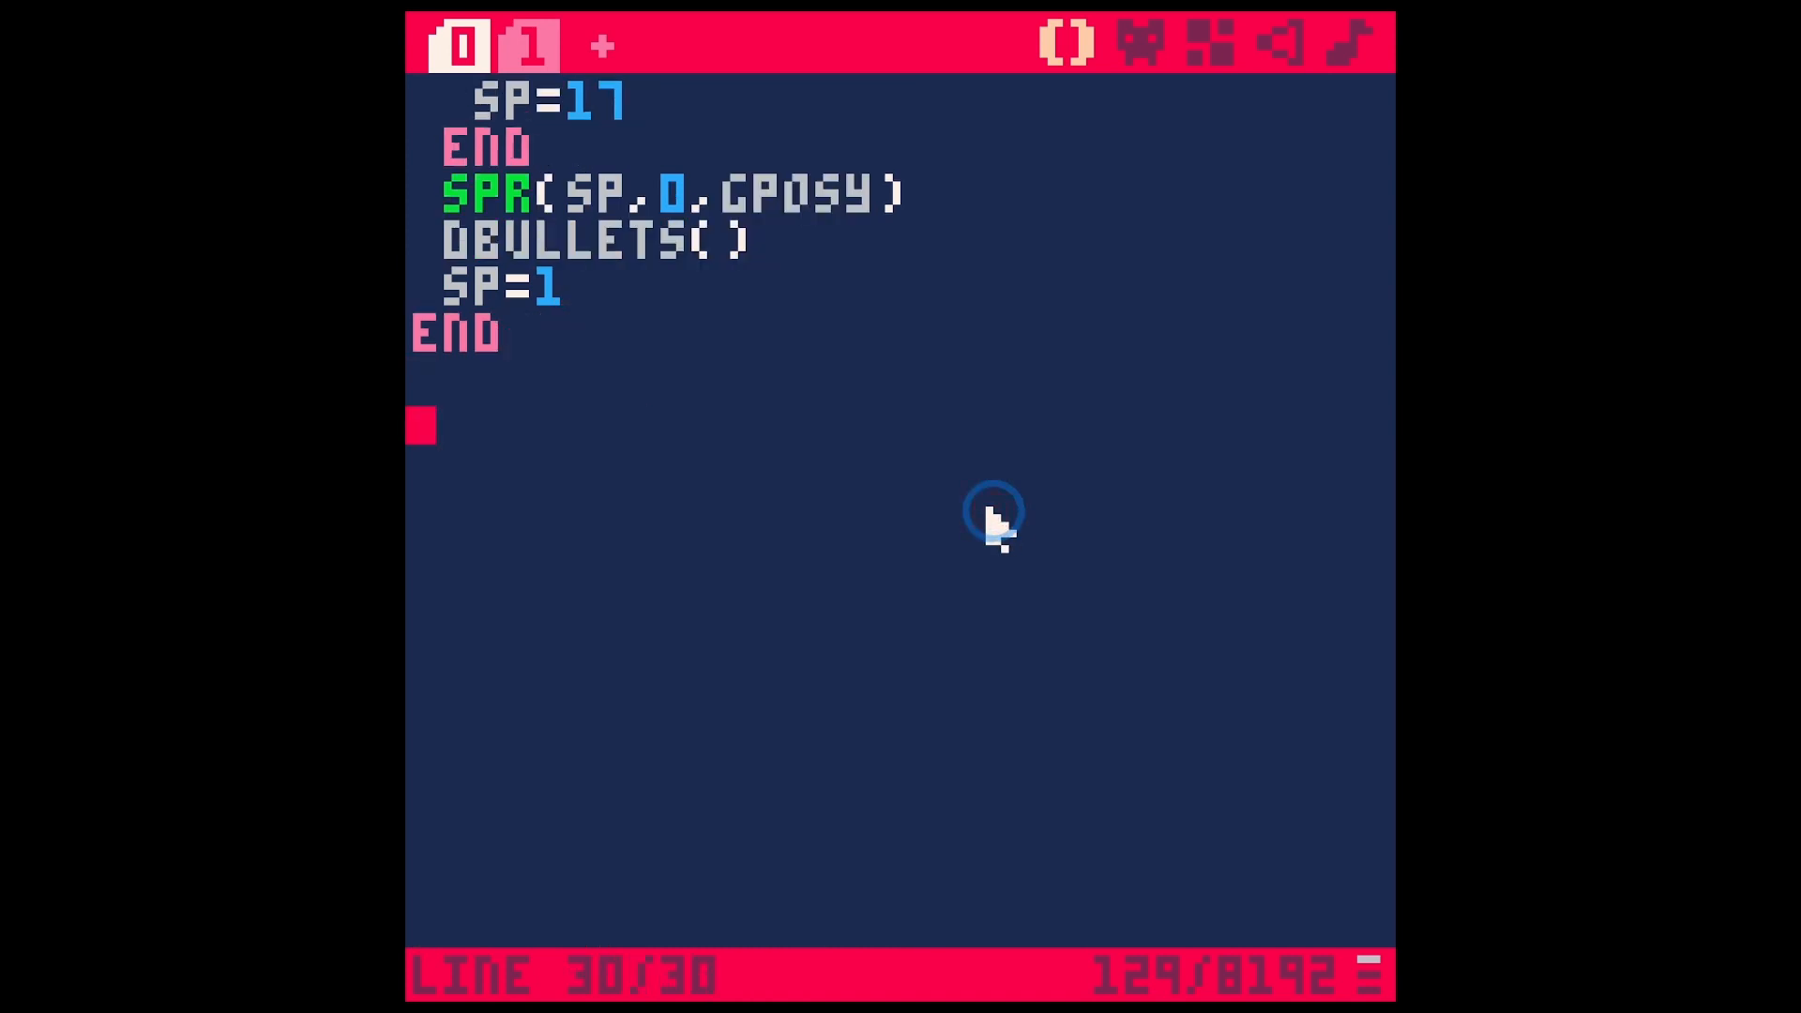
pyautogui.write('GETMOUS')
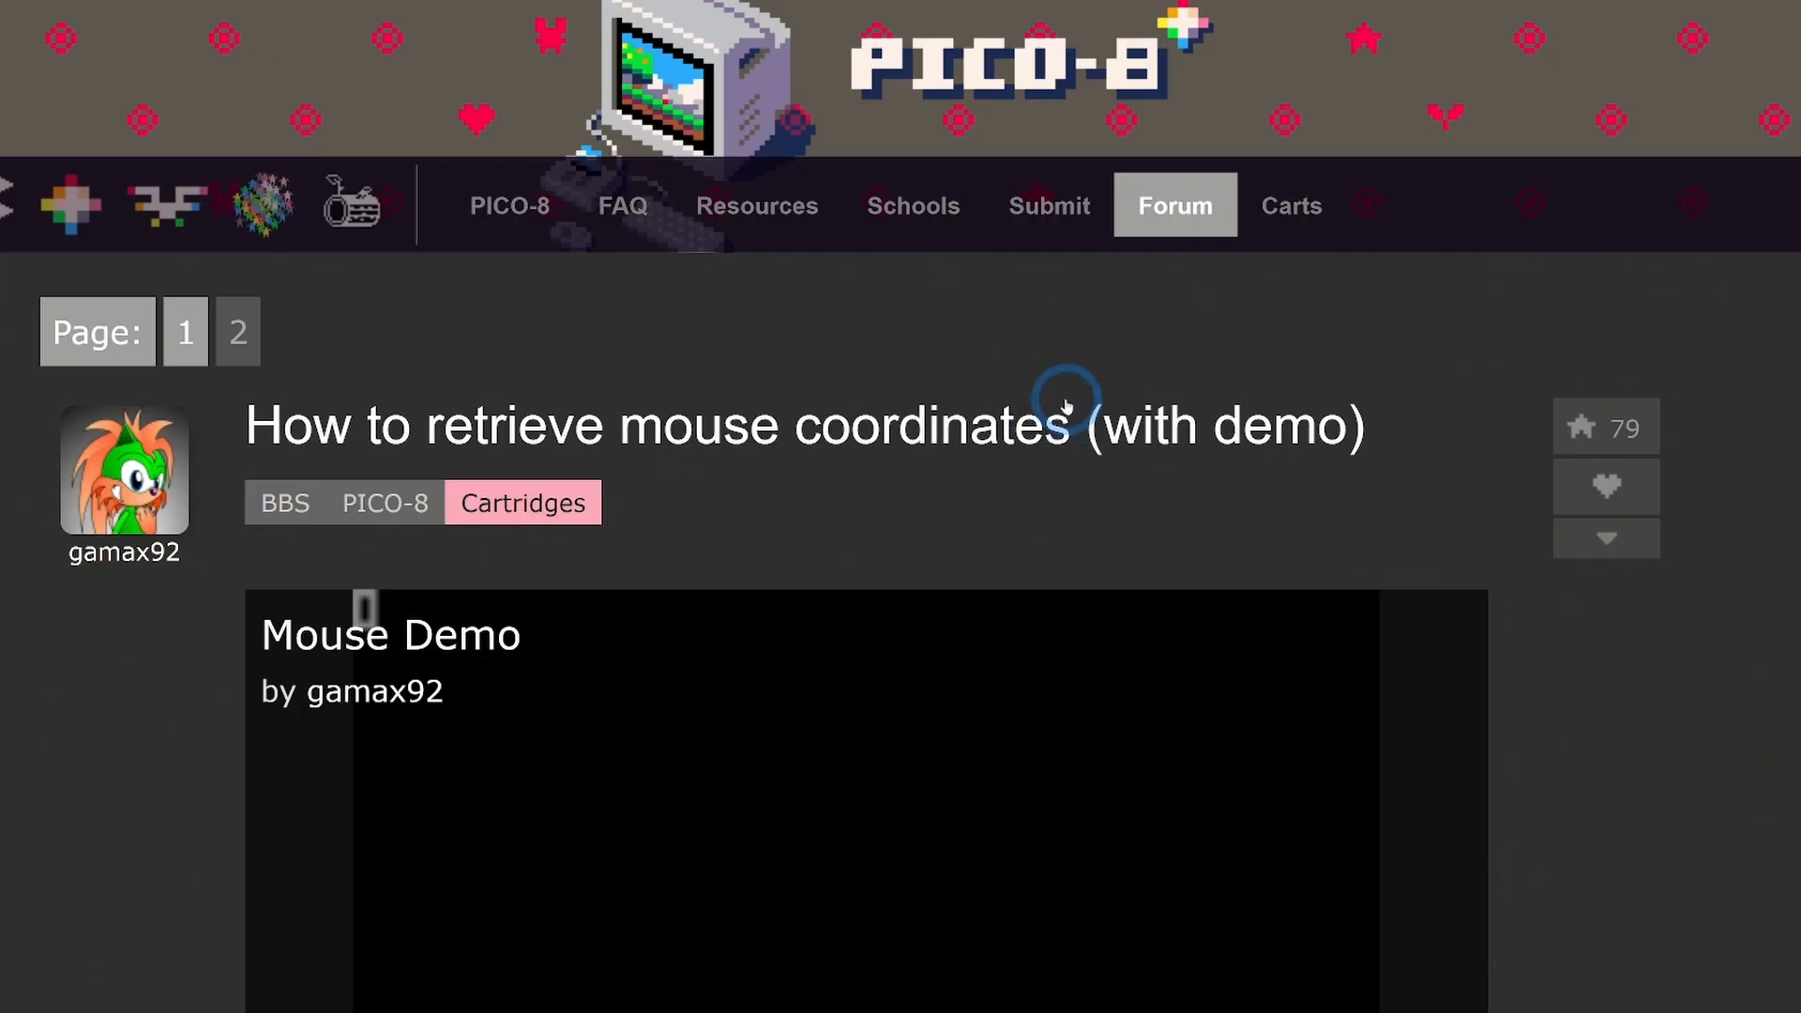
pyautogui.moveTo(660, 462)
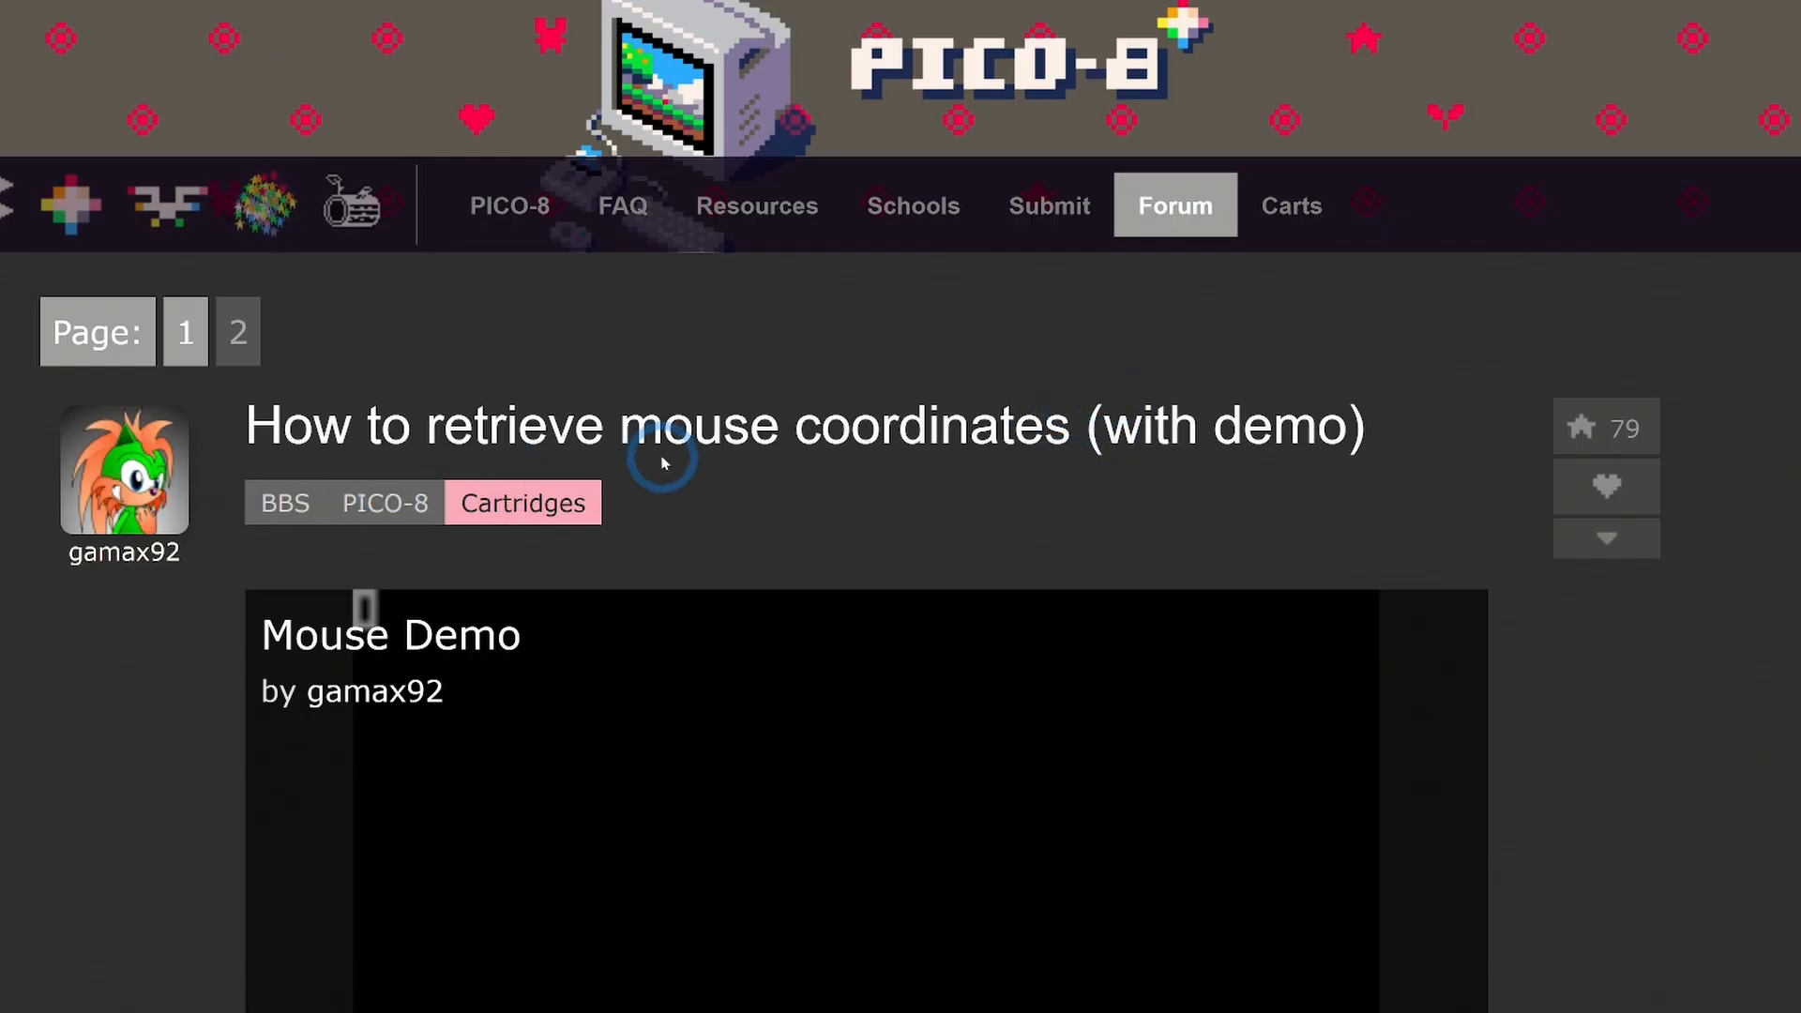
pyautogui.moveTo(1040, 500)
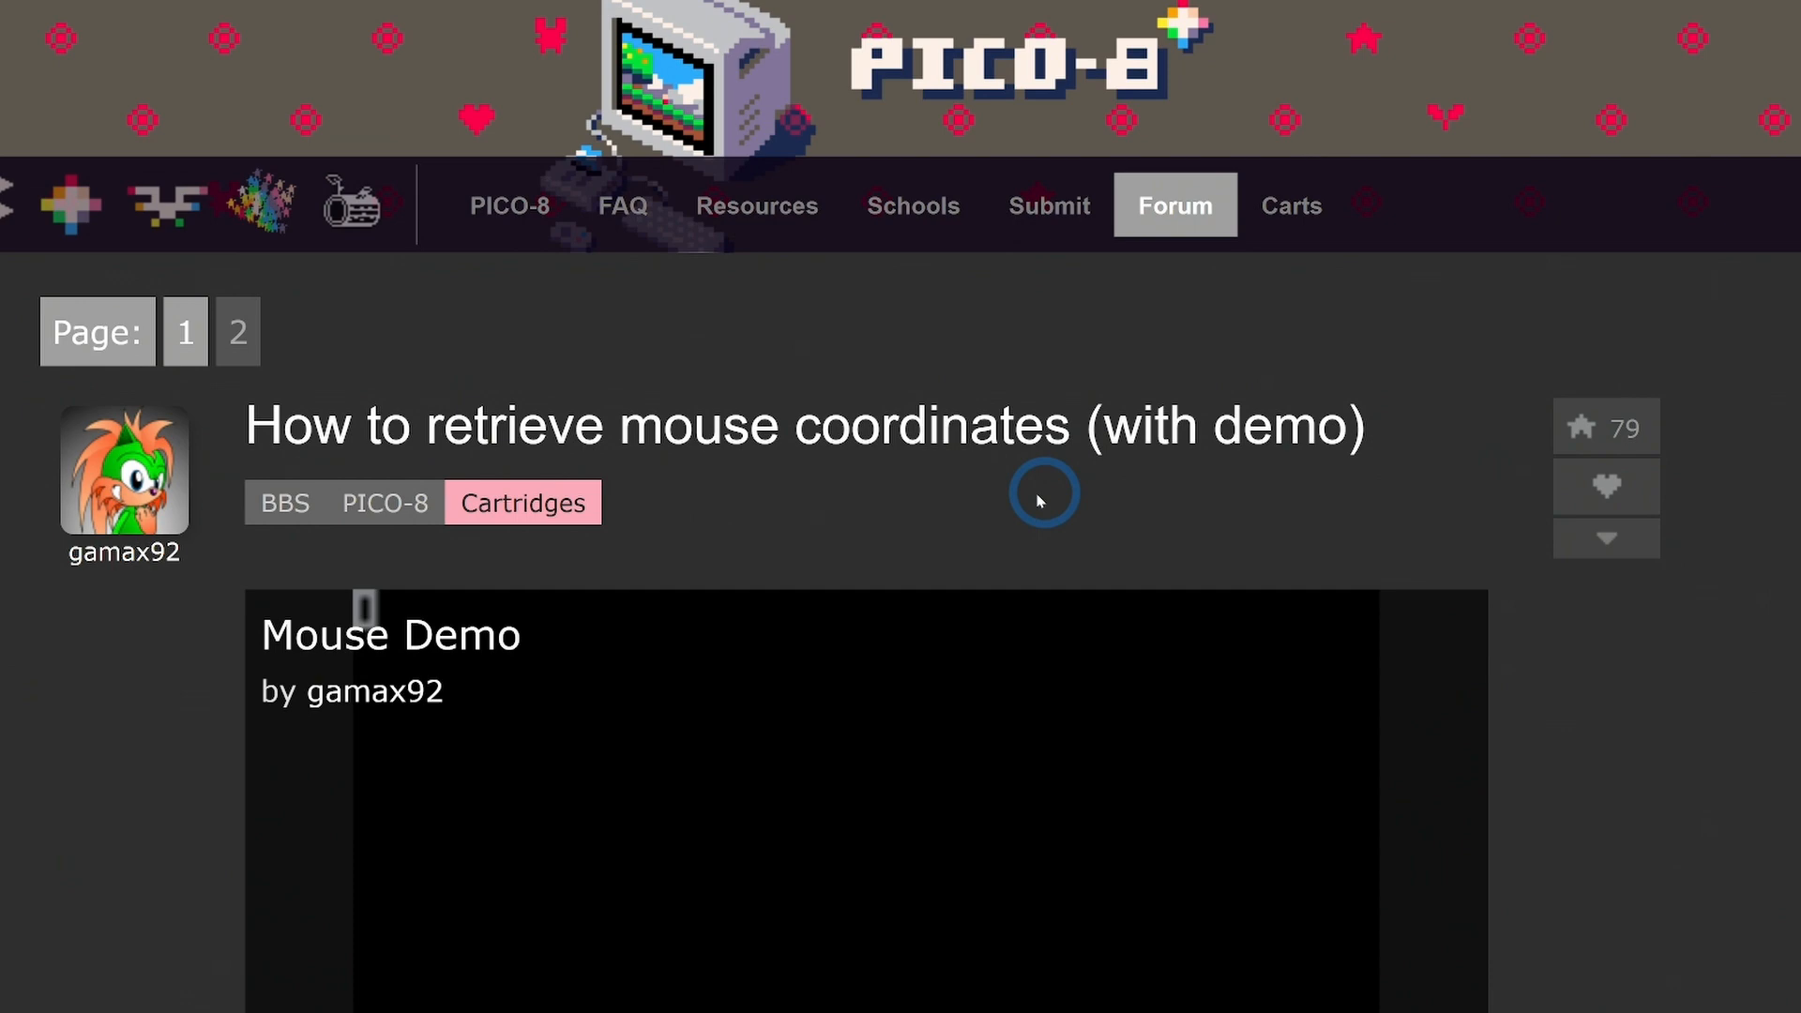
pyautogui.moveTo(194, 585)
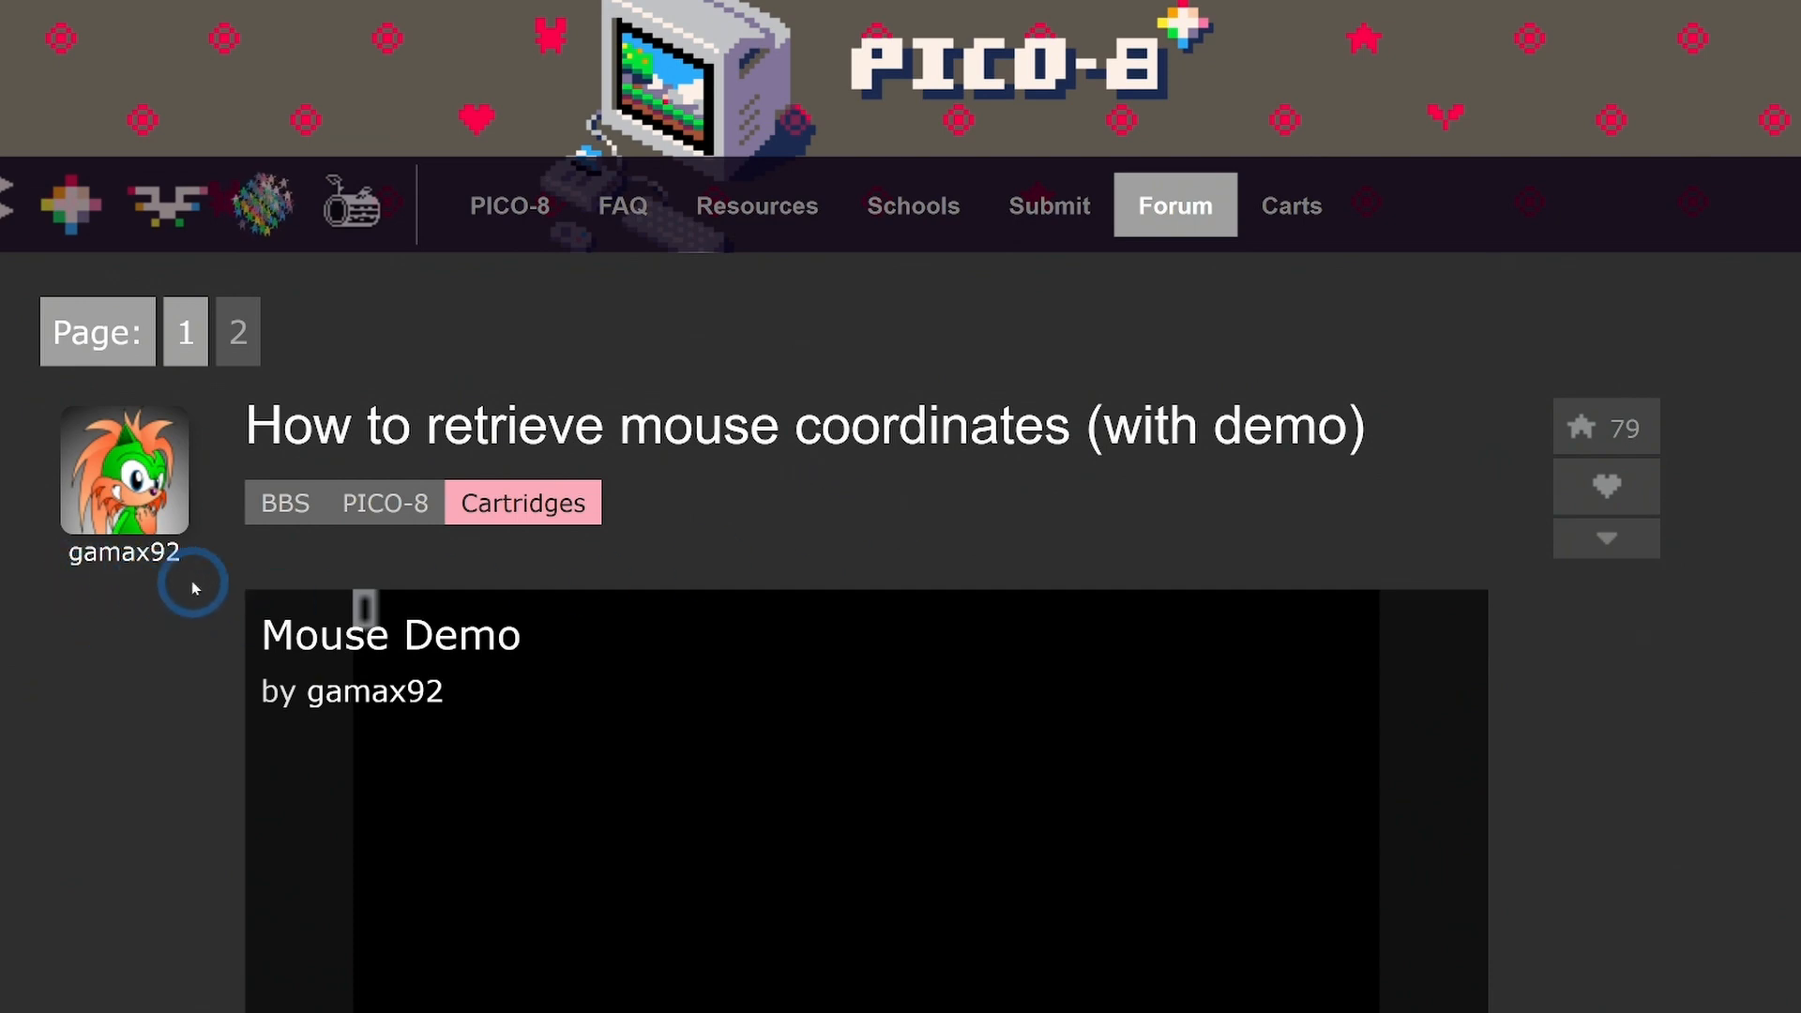
pyautogui.scroll(-3)
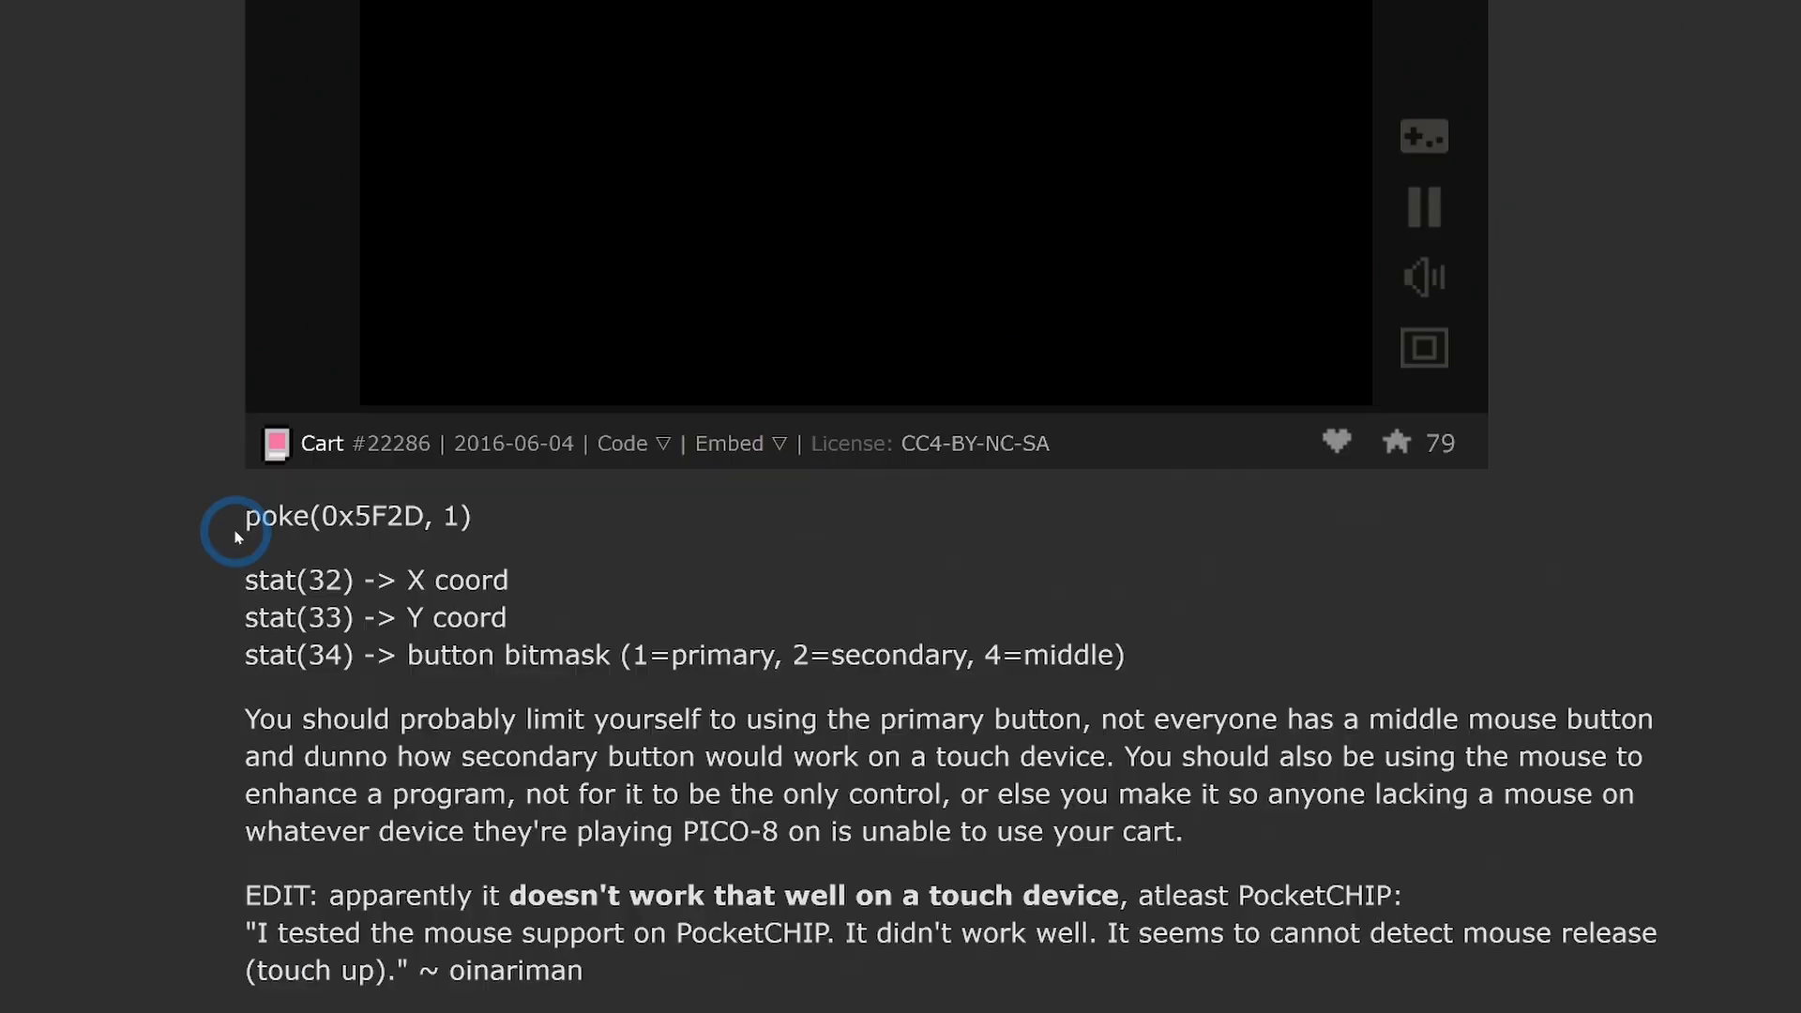
pyautogui.scroll(-3)
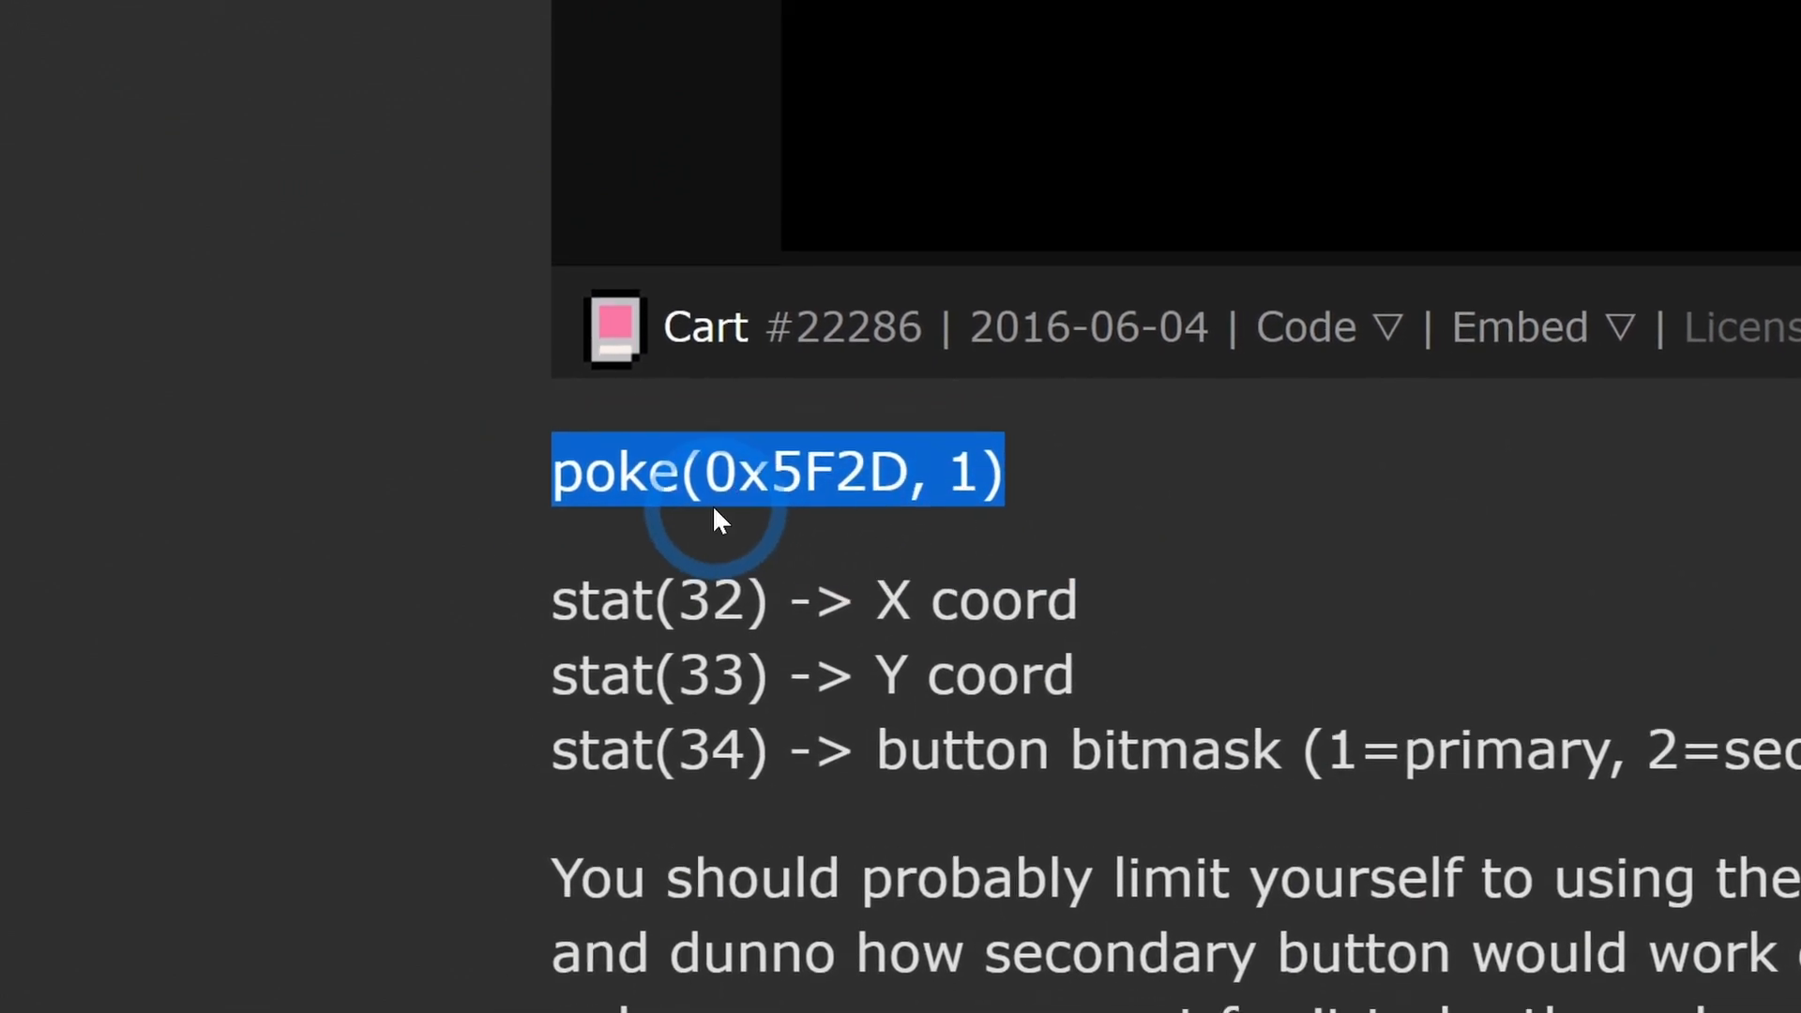
pyautogui.scroll(3)
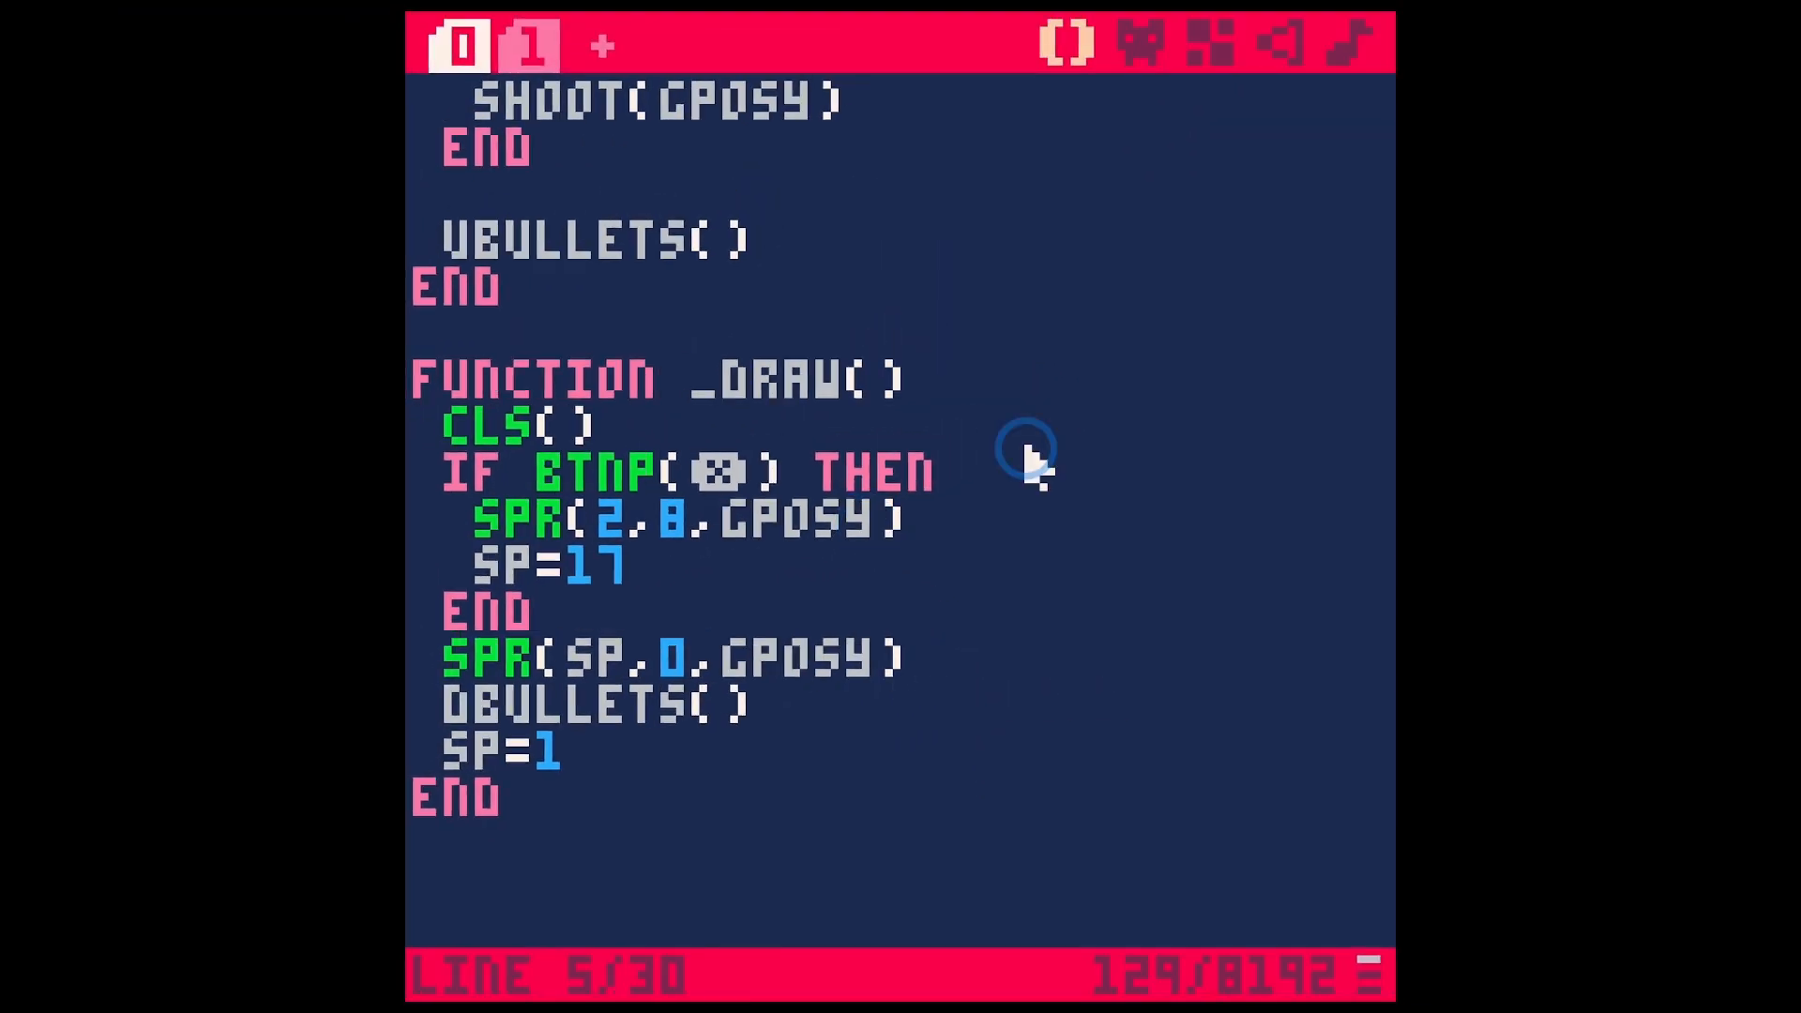
pyautogui.moveTo(787, 649)
pyautogui.write('STAT(32')
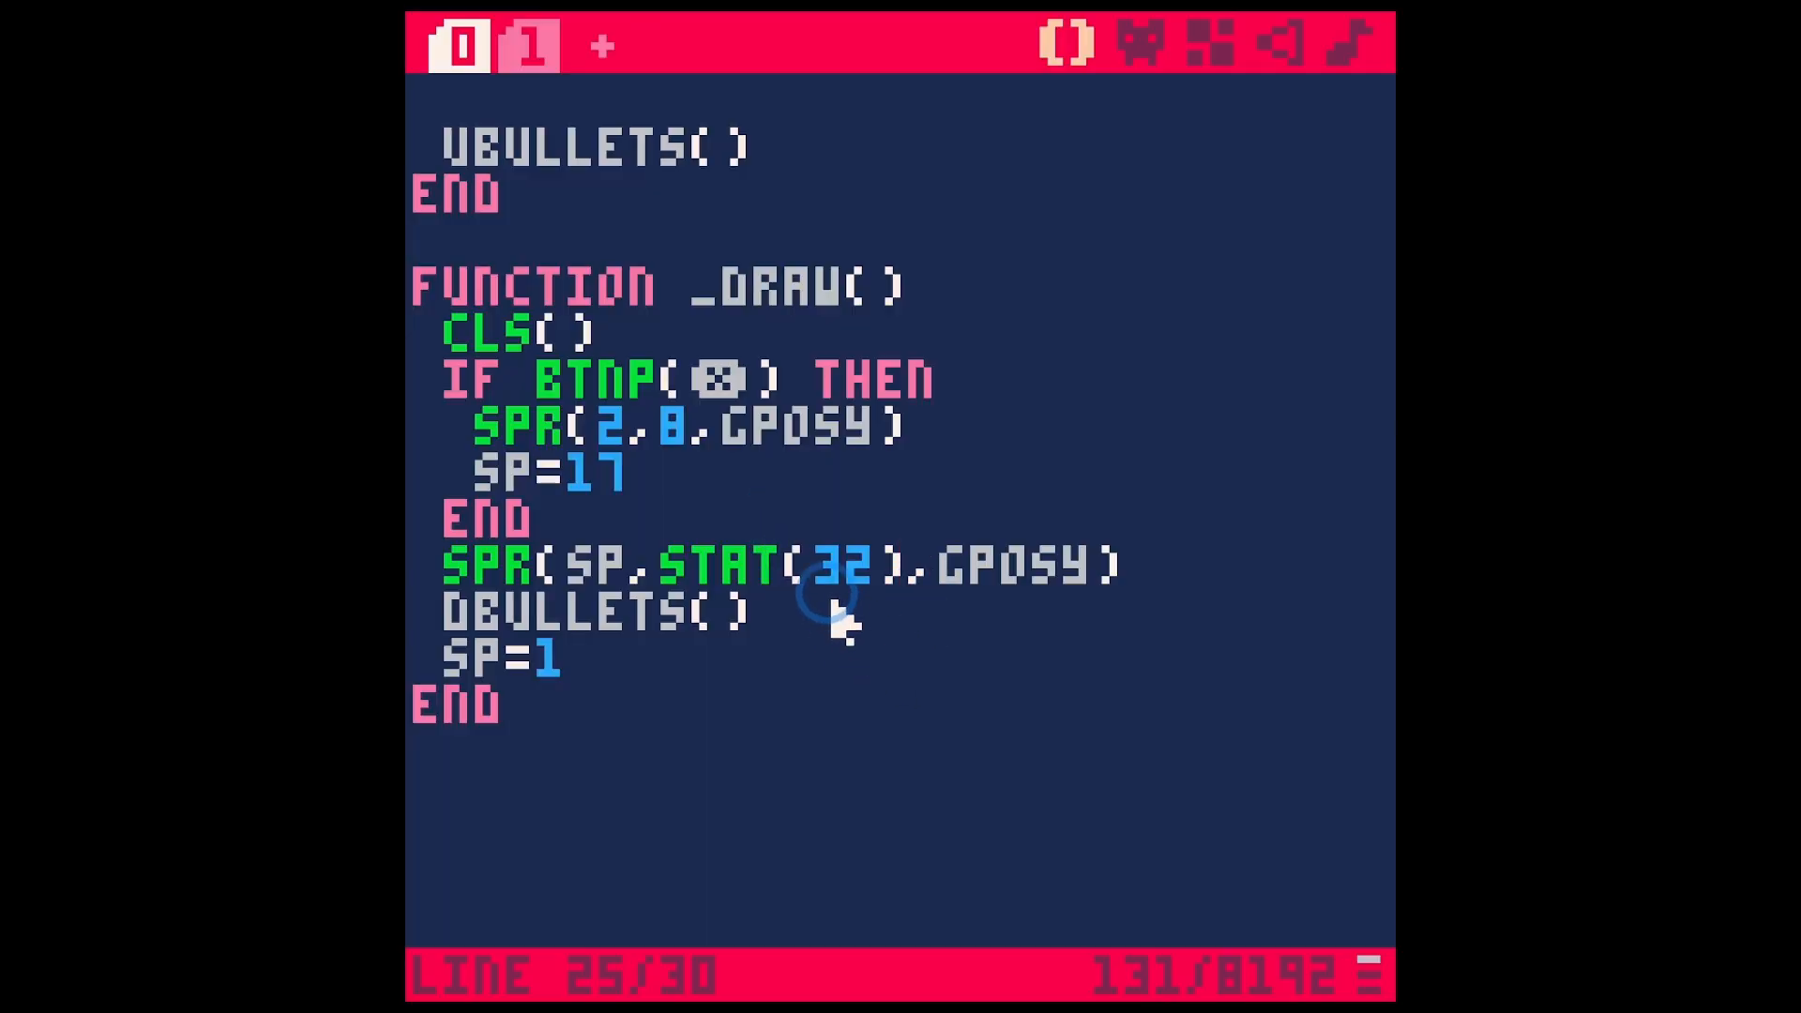
# Step: Scroll up the cart code to check the poke(0x5F2D,1) line in _init
pyautogui.scroll(3)
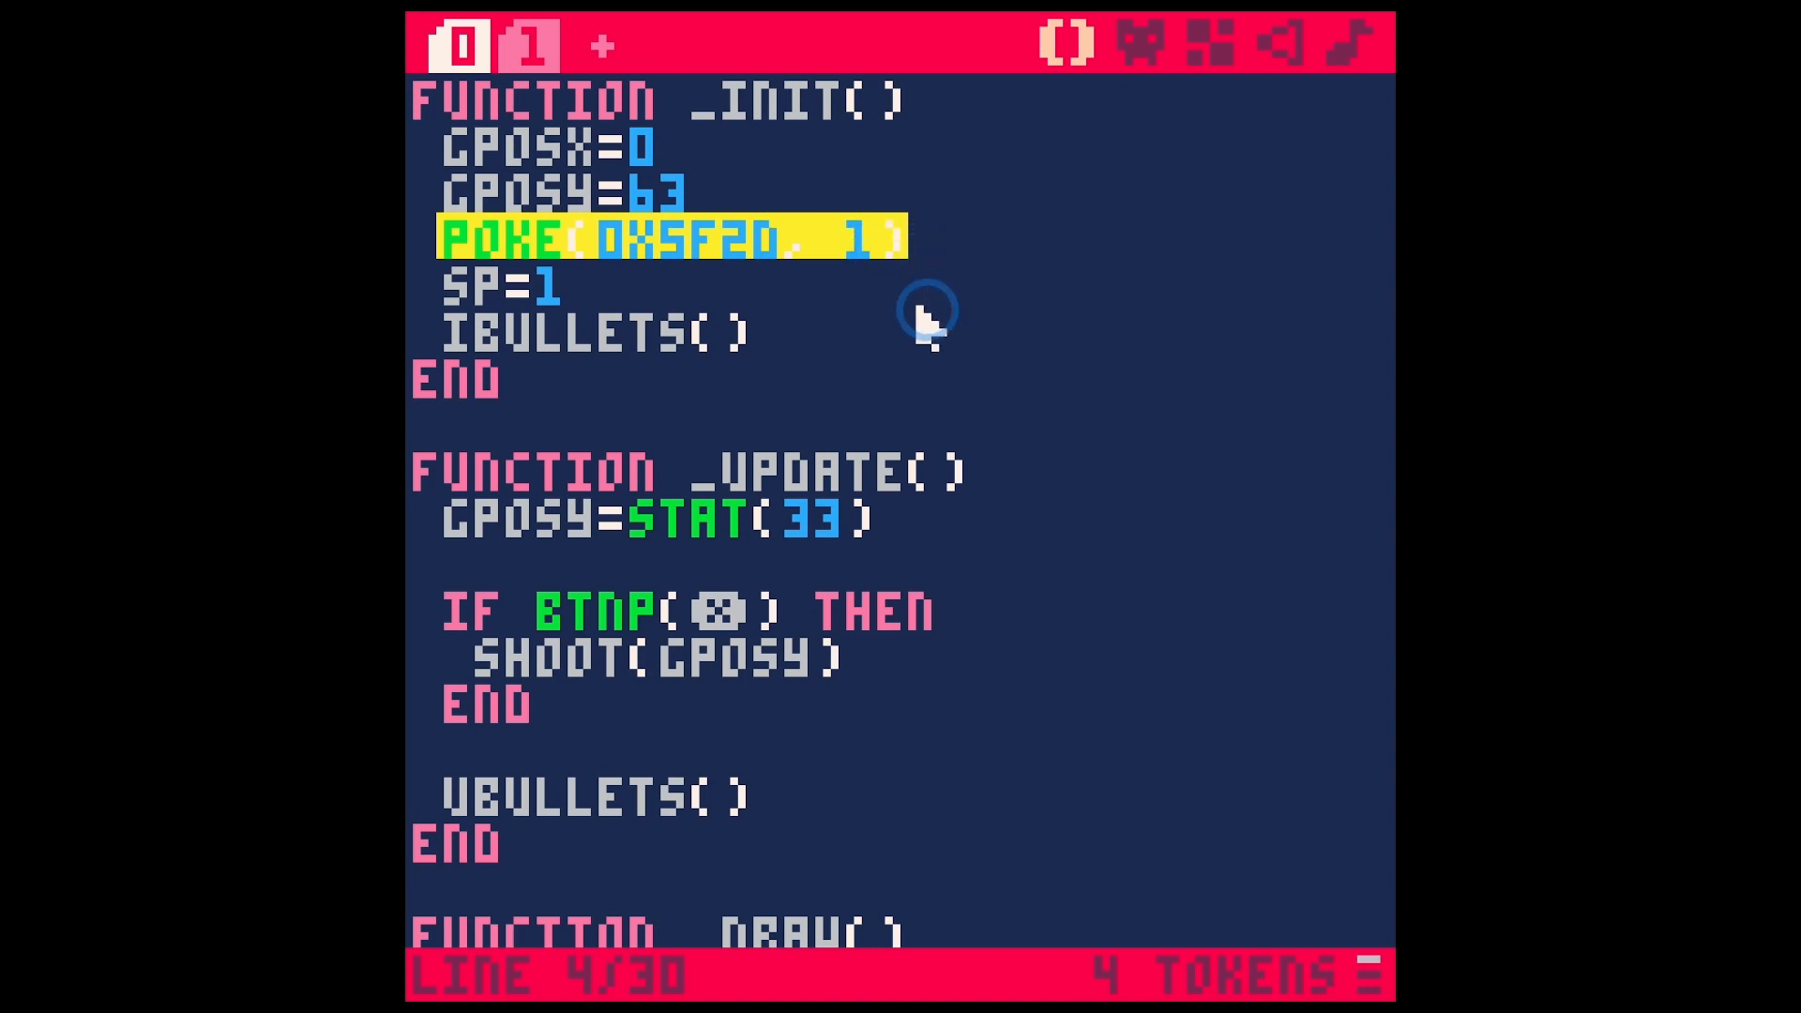
pyautogui.moveTo(638, 546)
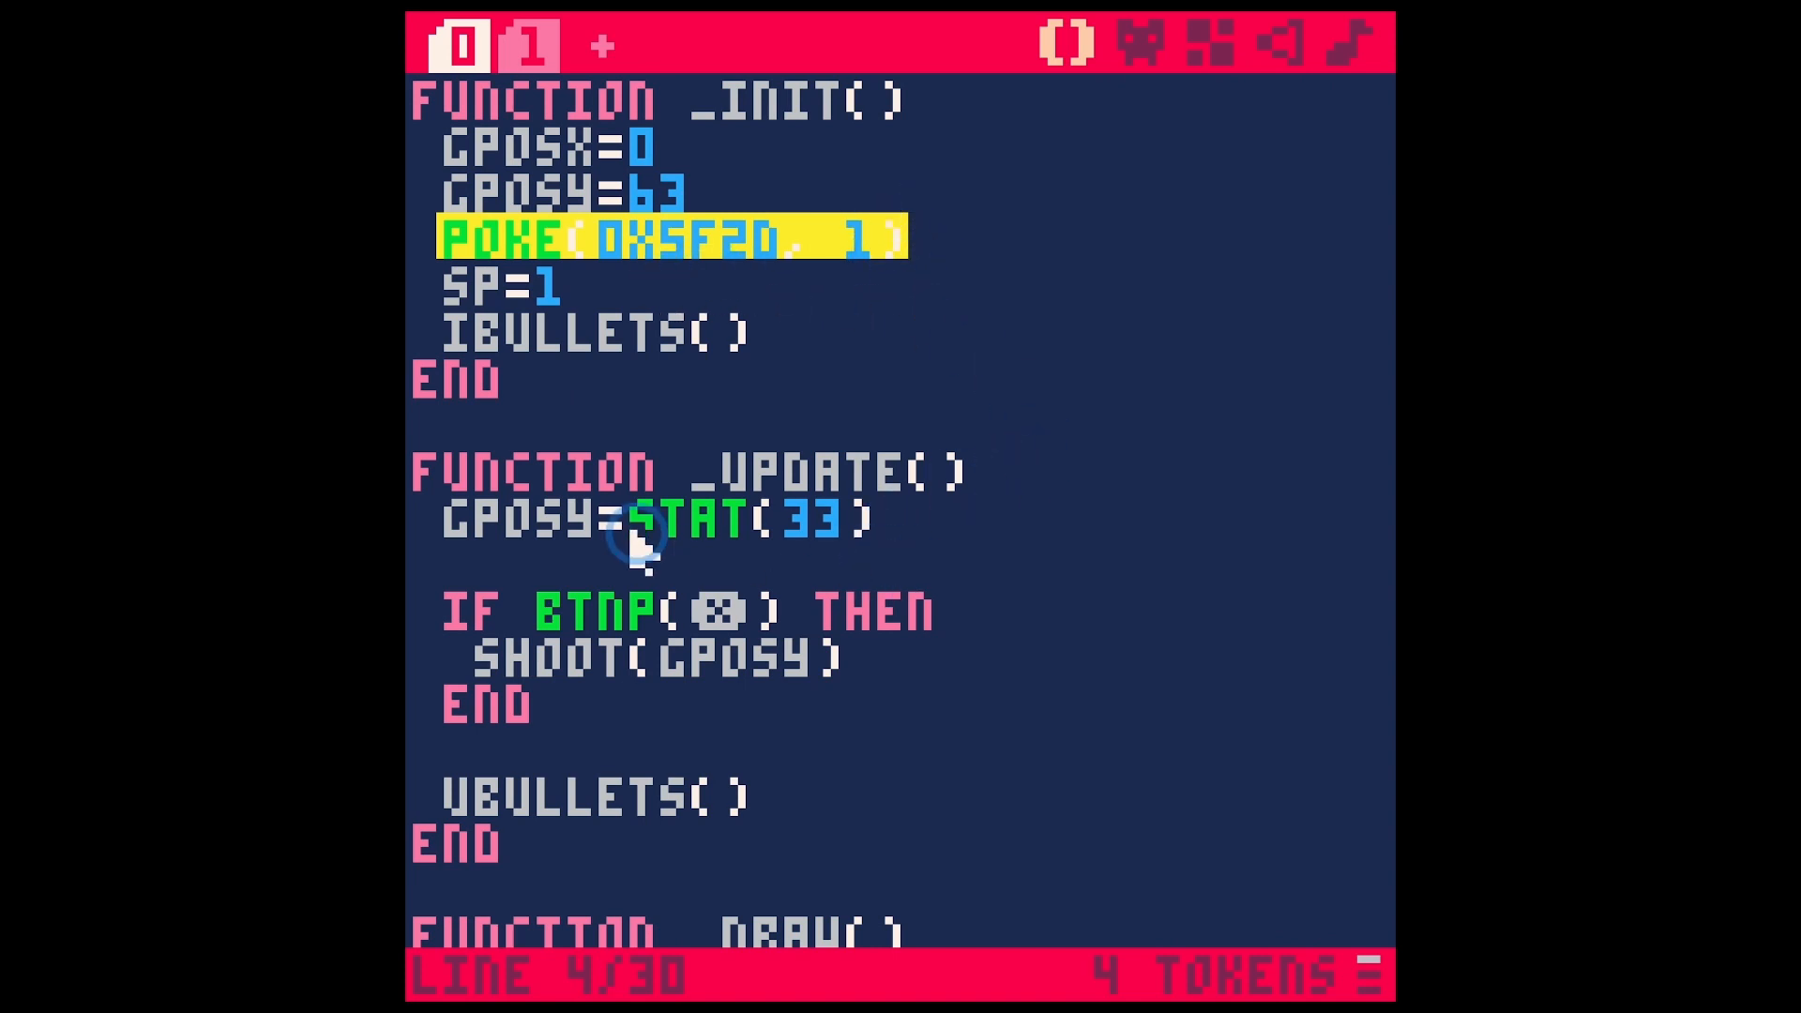